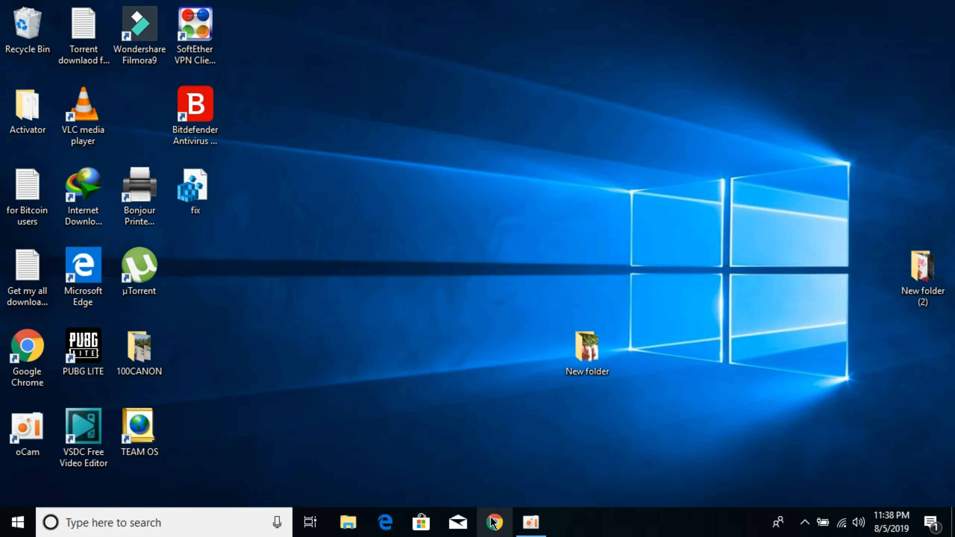
- Launch Chrome and search Google for "java download"
click(494, 523)
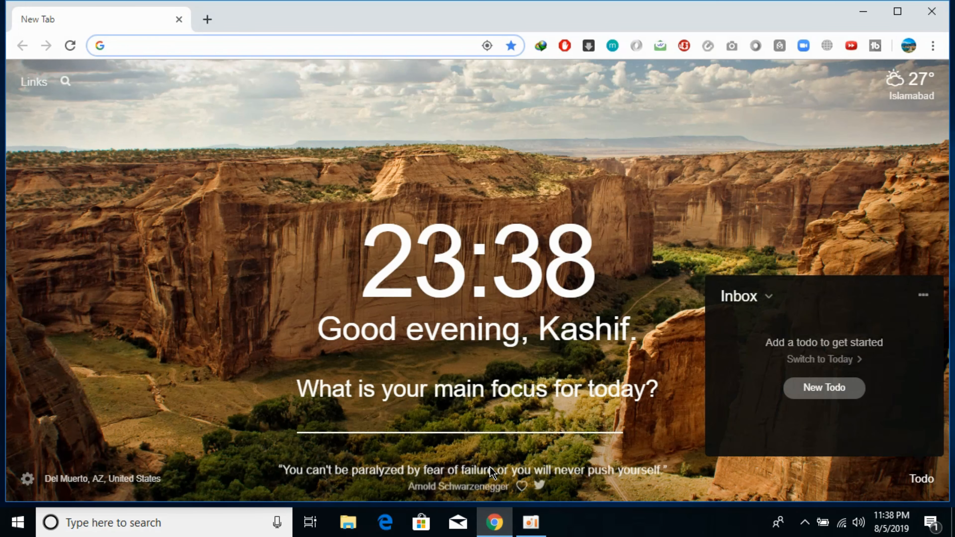
text(ja)
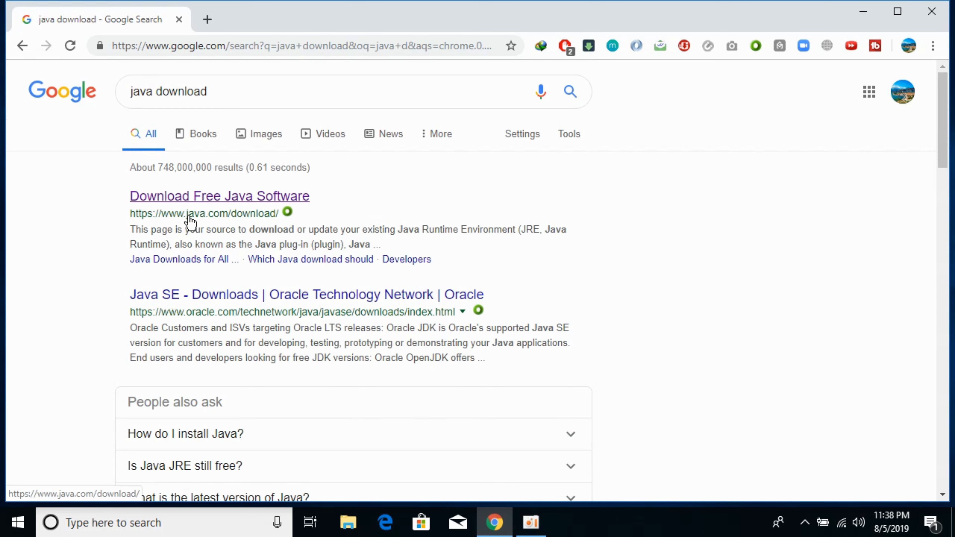
mouse_move(258, 208)
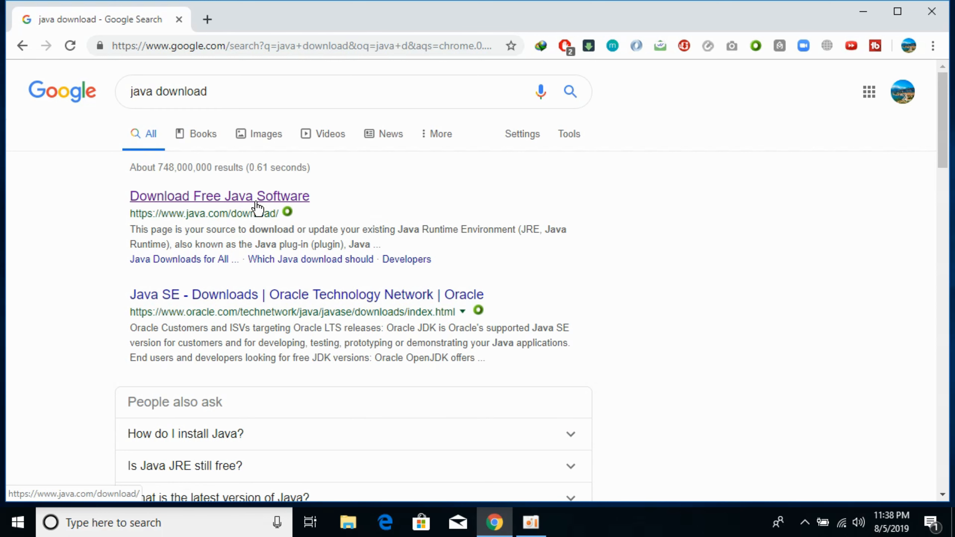
- From the Download Free Java Software result, agree to the license and start the Java for Windows download
click(229, 195)
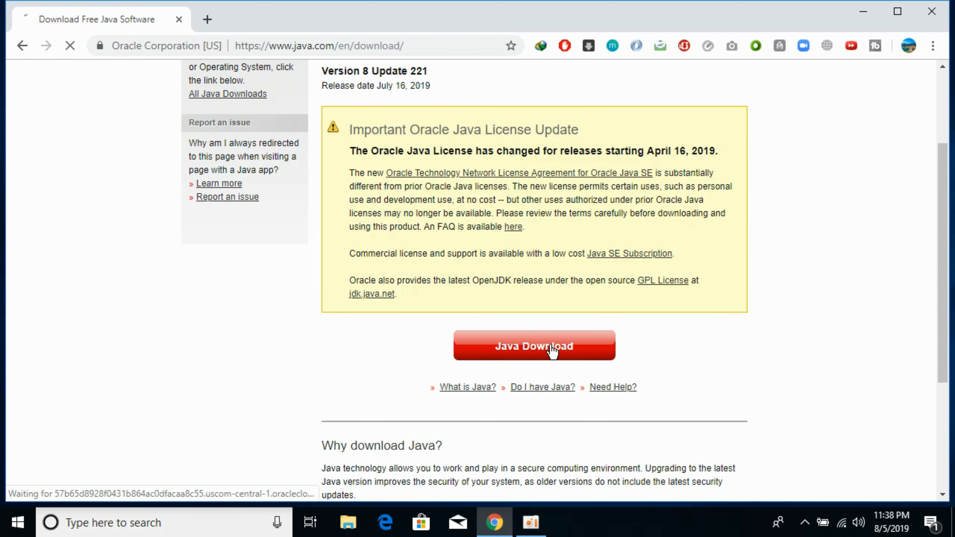
click(548, 347)
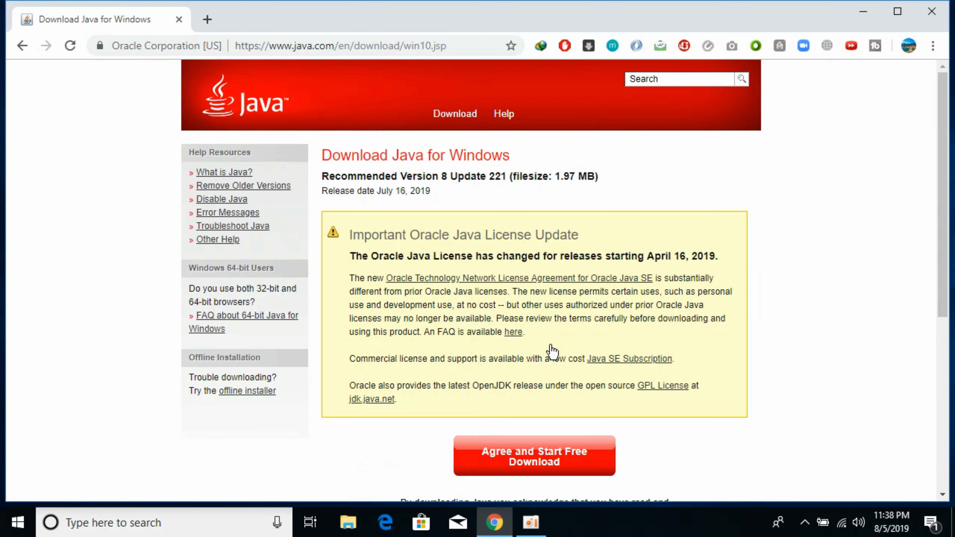
mouse_move(865, 241)
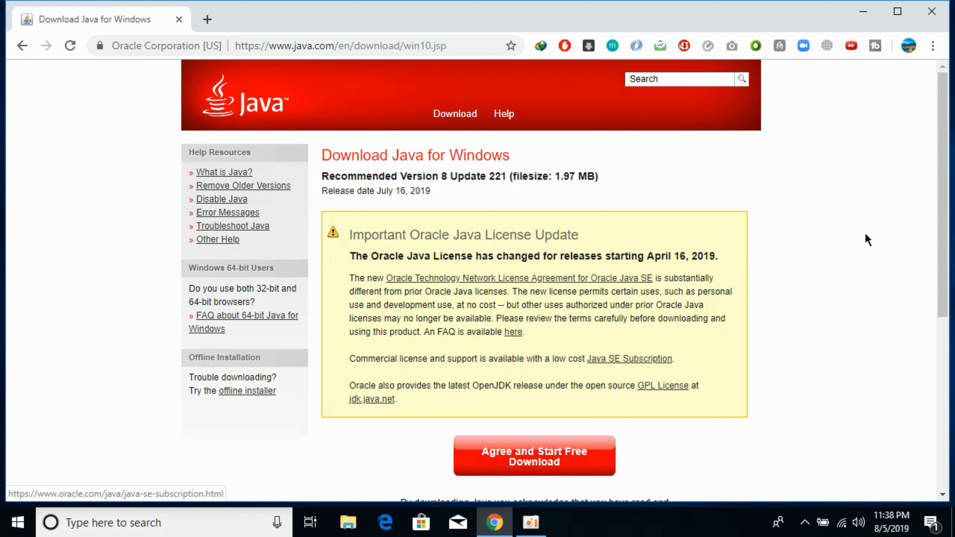
scroll(down, 3)
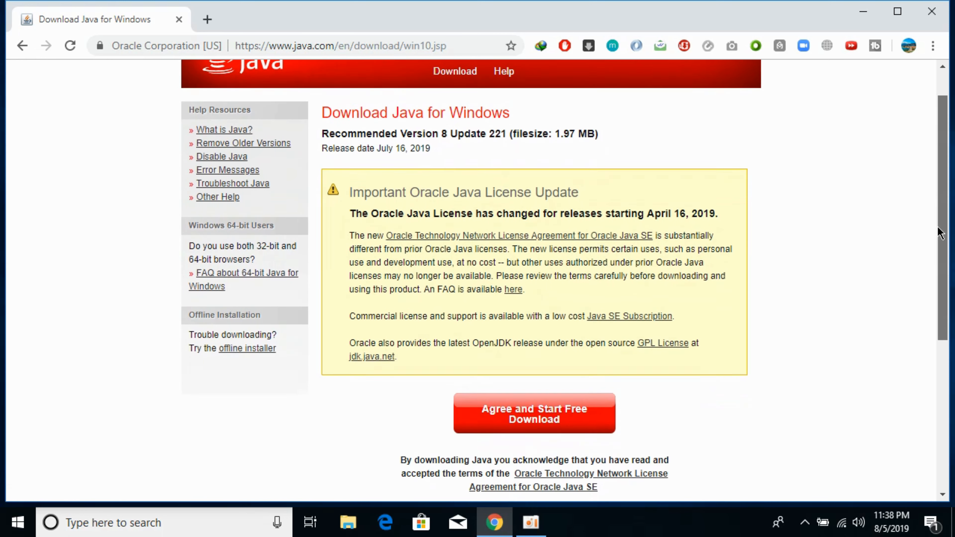
mouse_move(515, 390)
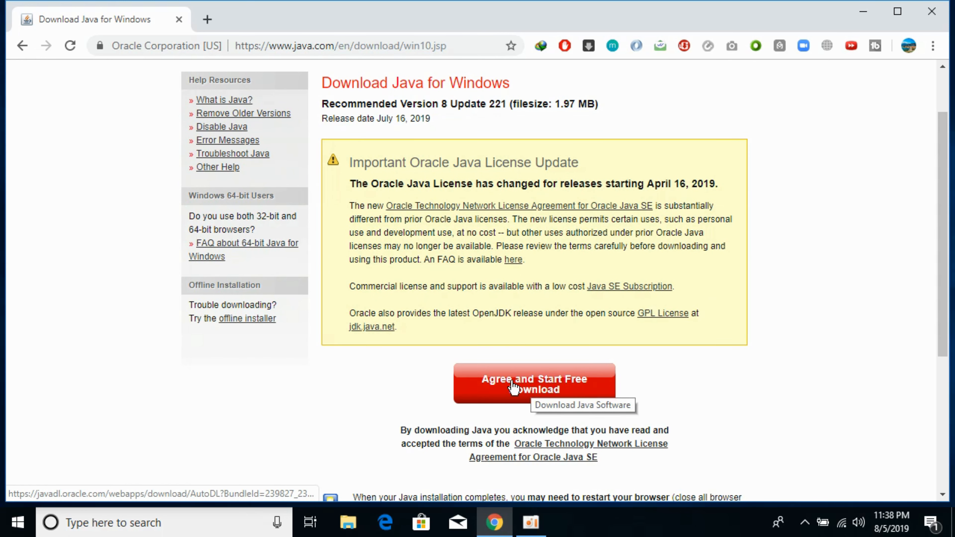
click(514, 387)
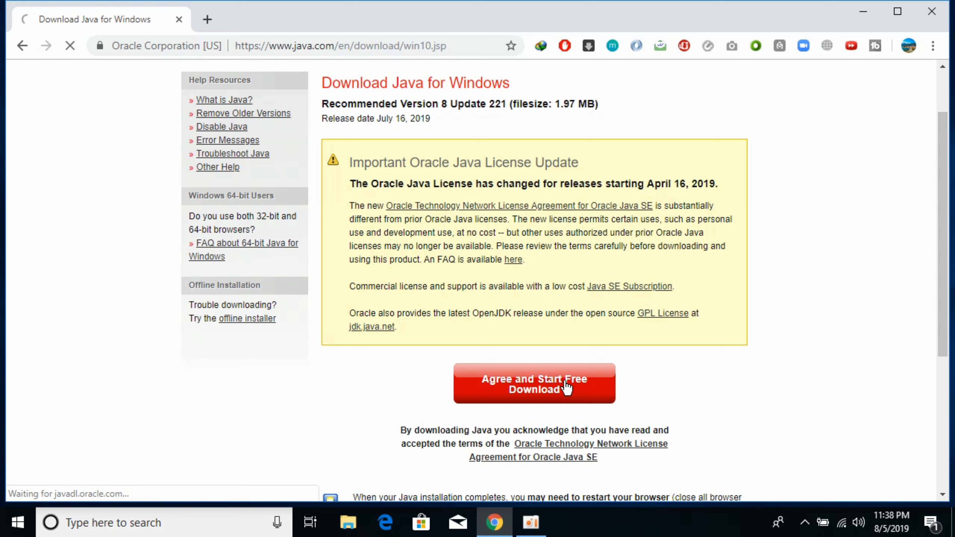
- Download JavaSetup8u221_2.exe with Internet Download Manager and run it to reach the Java Setup welcome
click(535, 383)
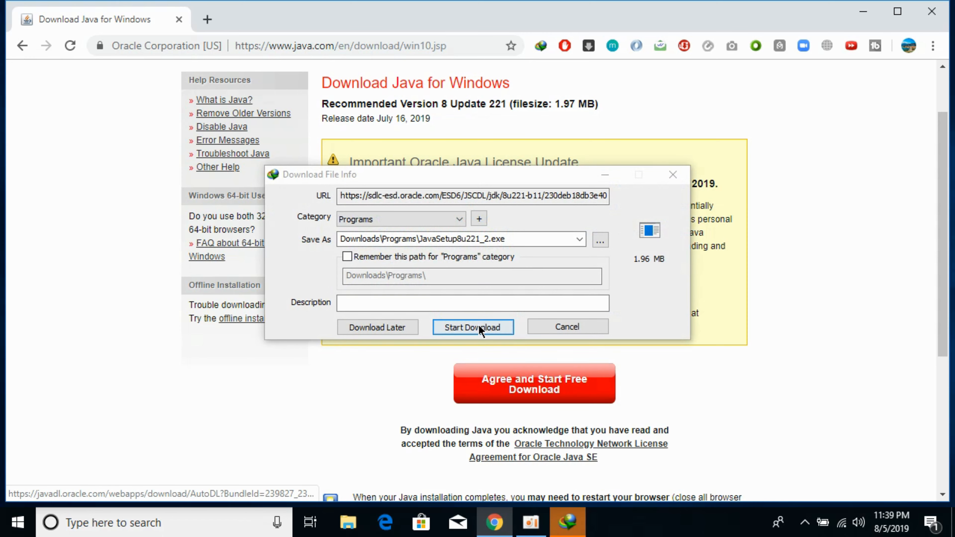
click(473, 327)
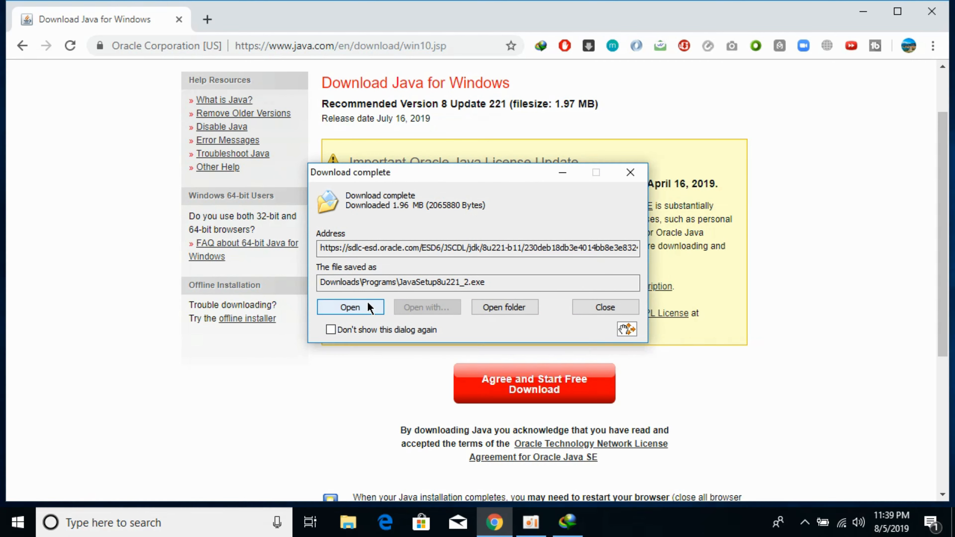
click(605, 307)
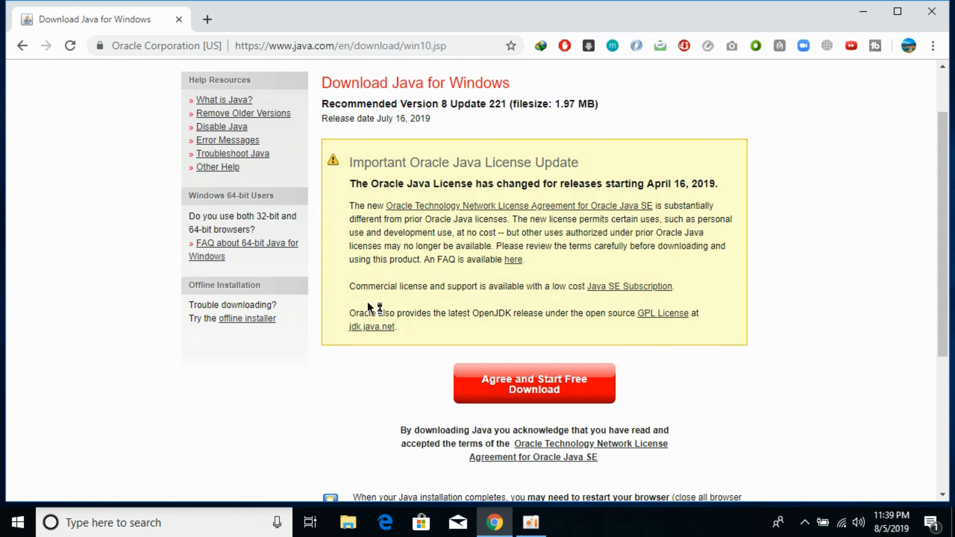
mouse_move(384, 377)
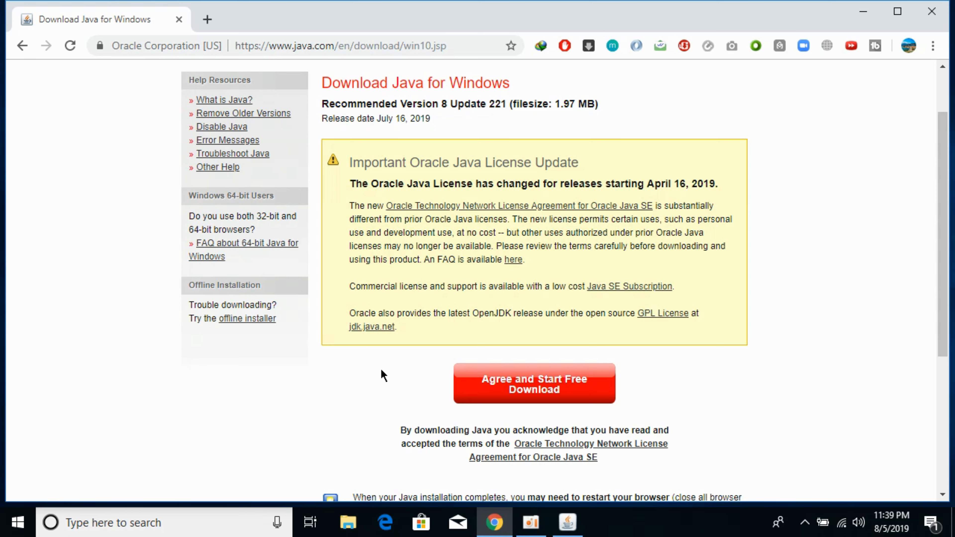
click(566, 524)
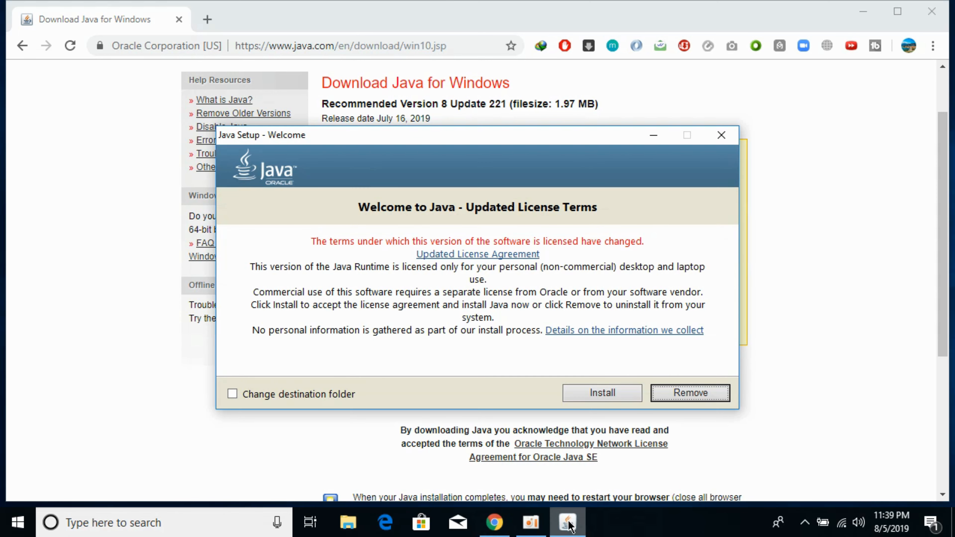
mouse_move(627, 400)
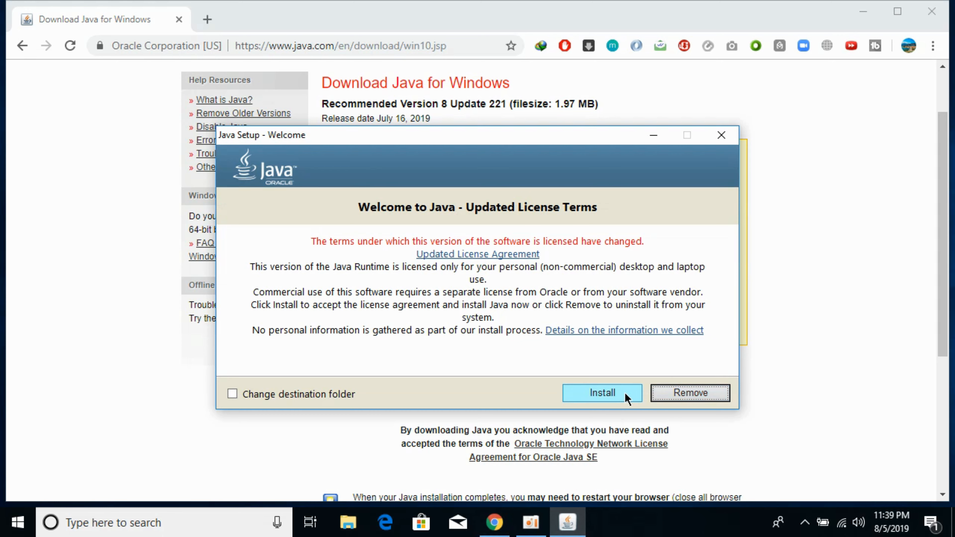
- Install Java 8 Update 221 and close the setup once it reports success
click(603, 393)
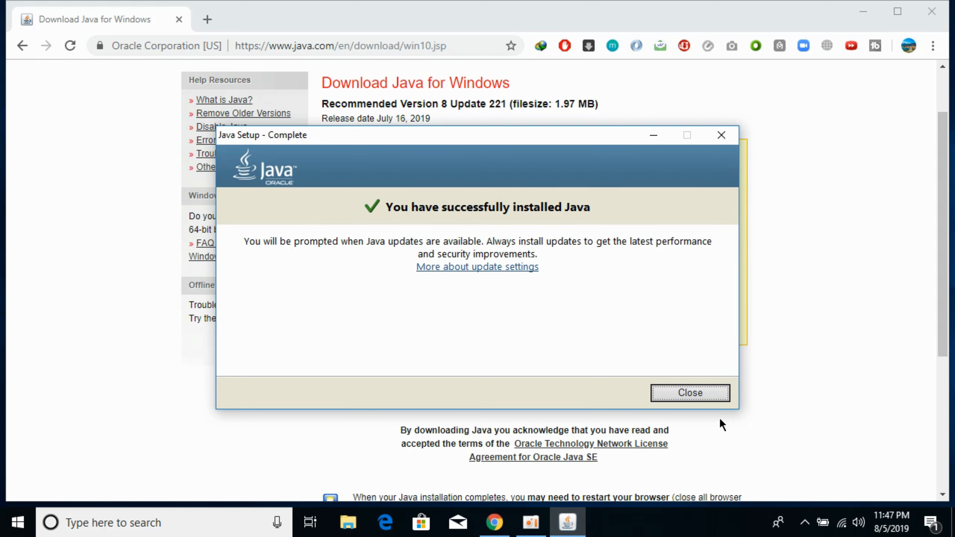
click(691, 393)
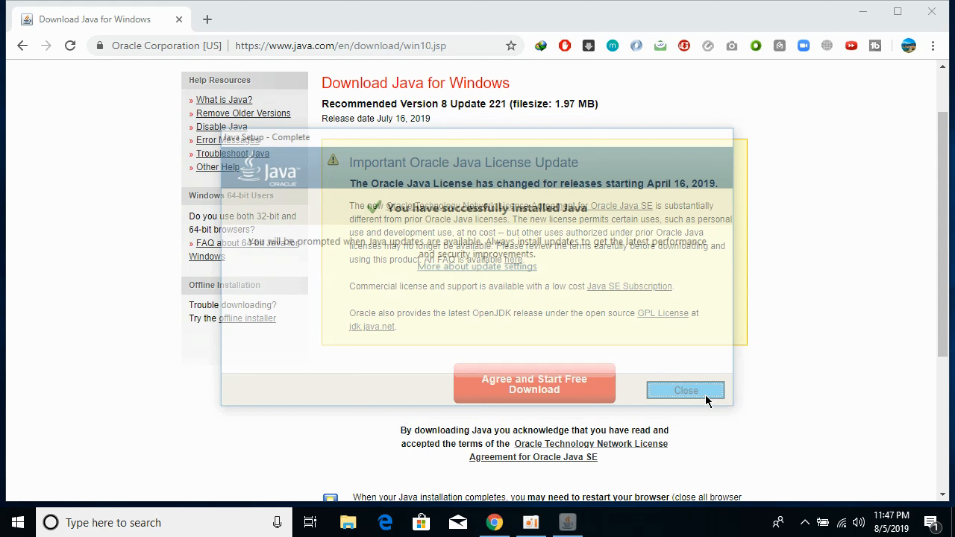
- Search Google for "verify java online" in a new tab and go to the Verify Java Version result
click(385, 19)
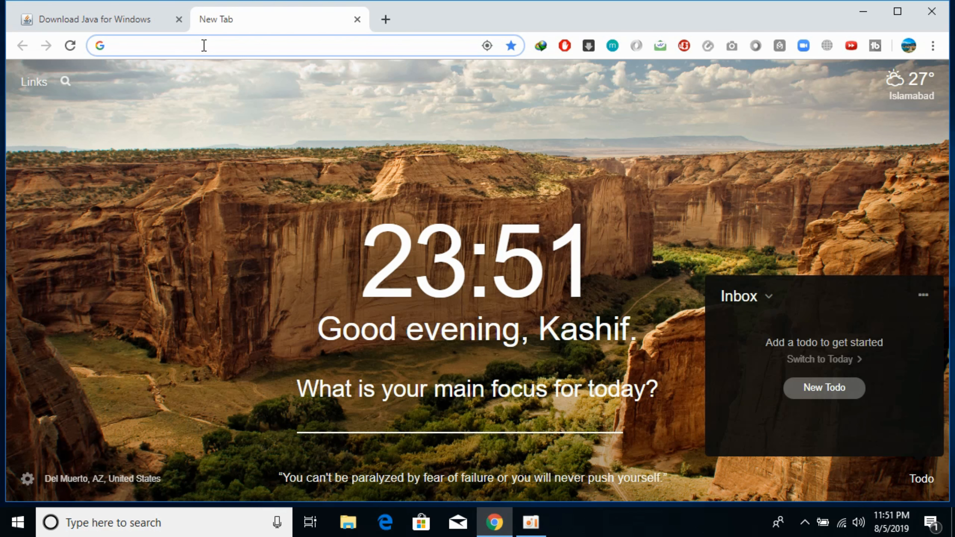
text(verify java online)
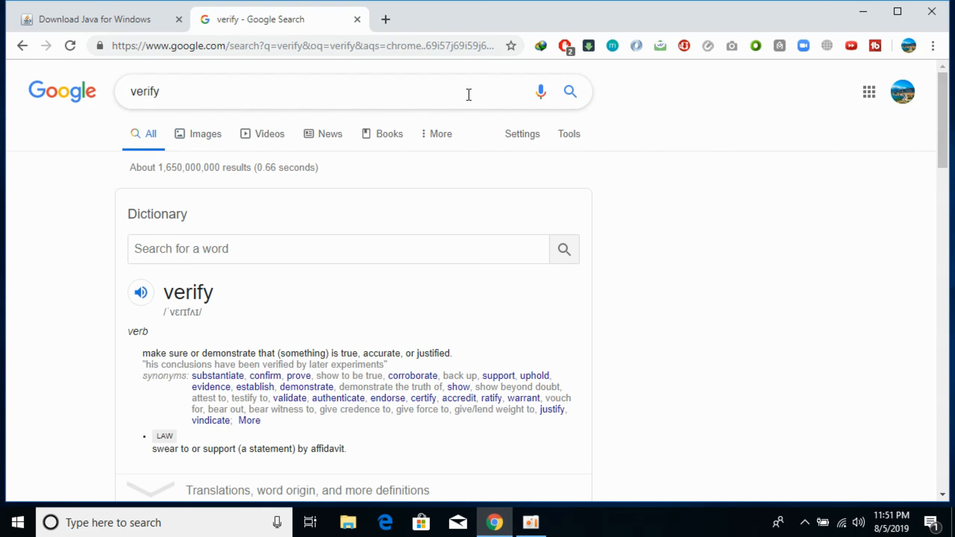
text(java)
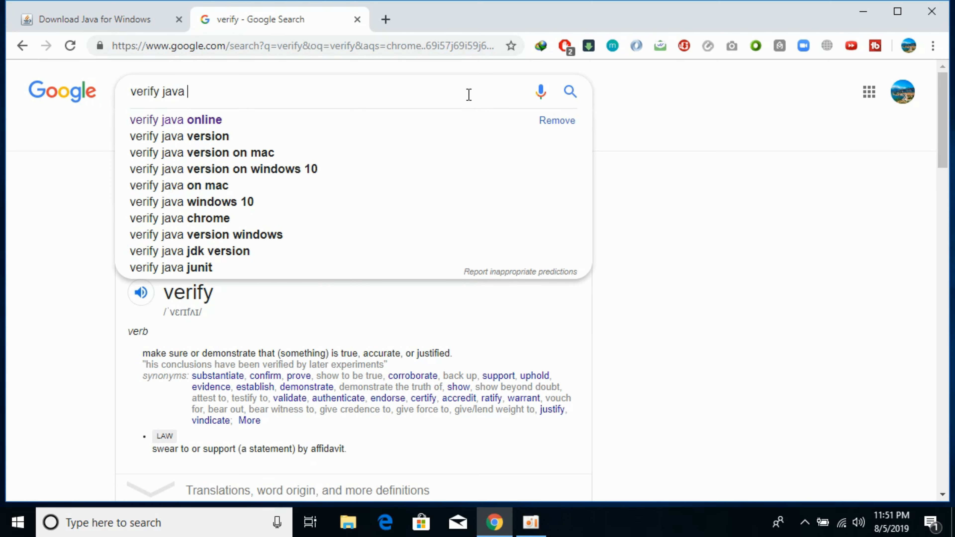
click(177, 120)
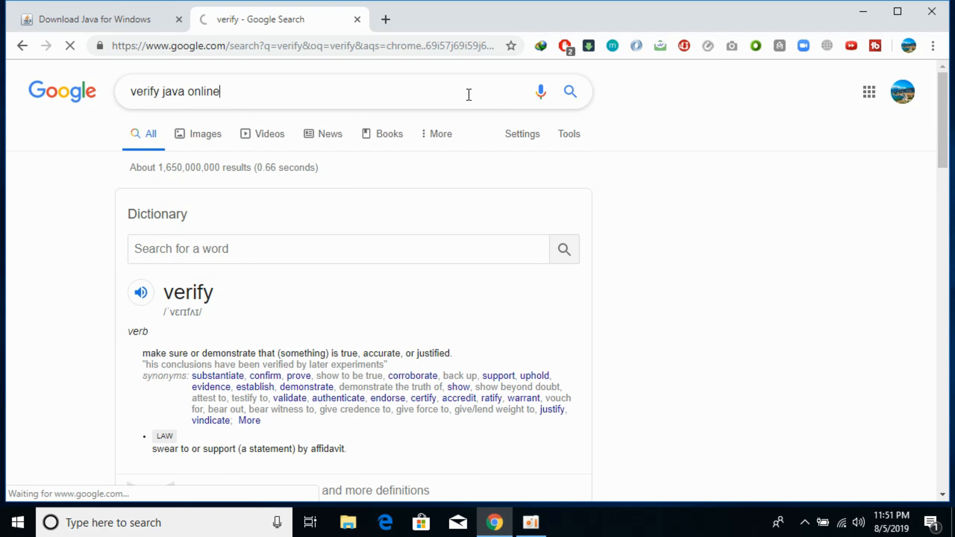
key(Enter)
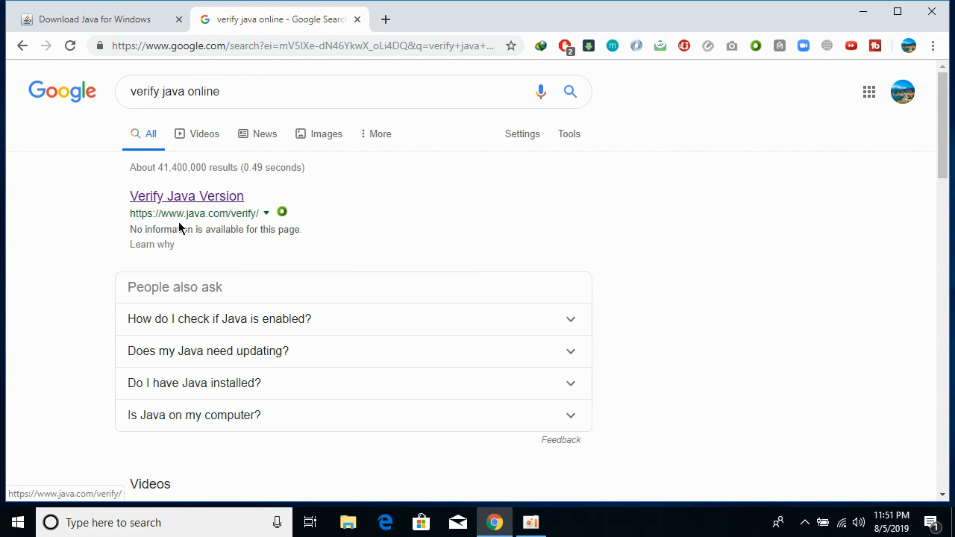
click(186, 196)
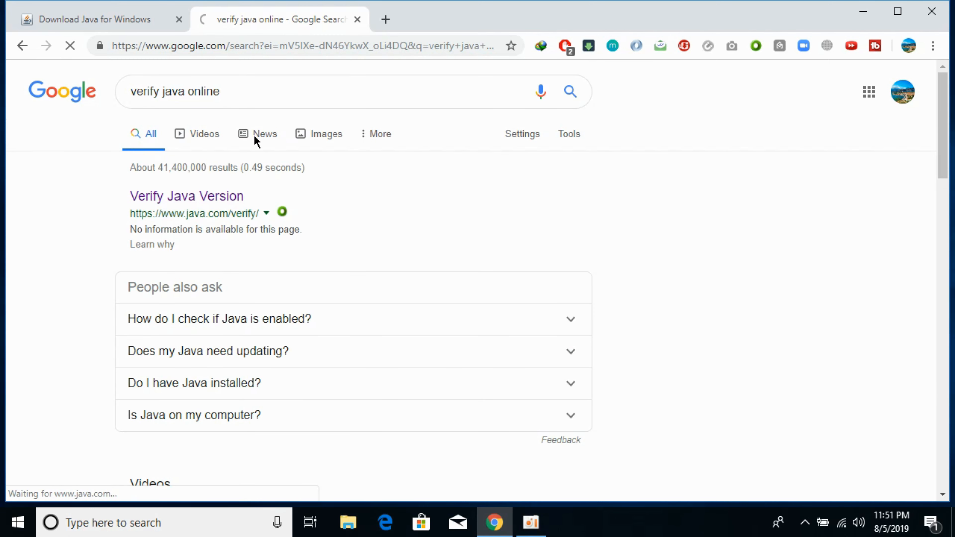
click(185, 196)
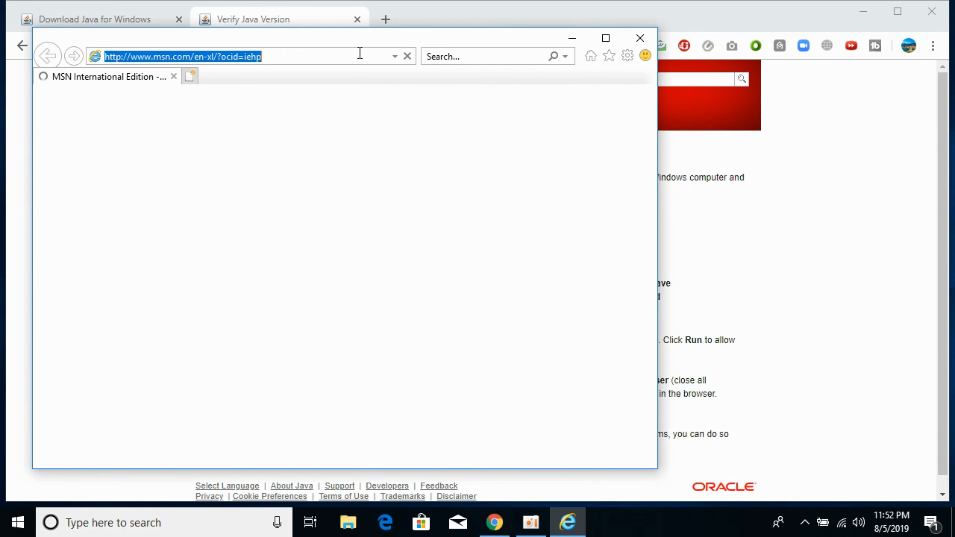
text(https://www.java.com/en/download/installed.jsp)
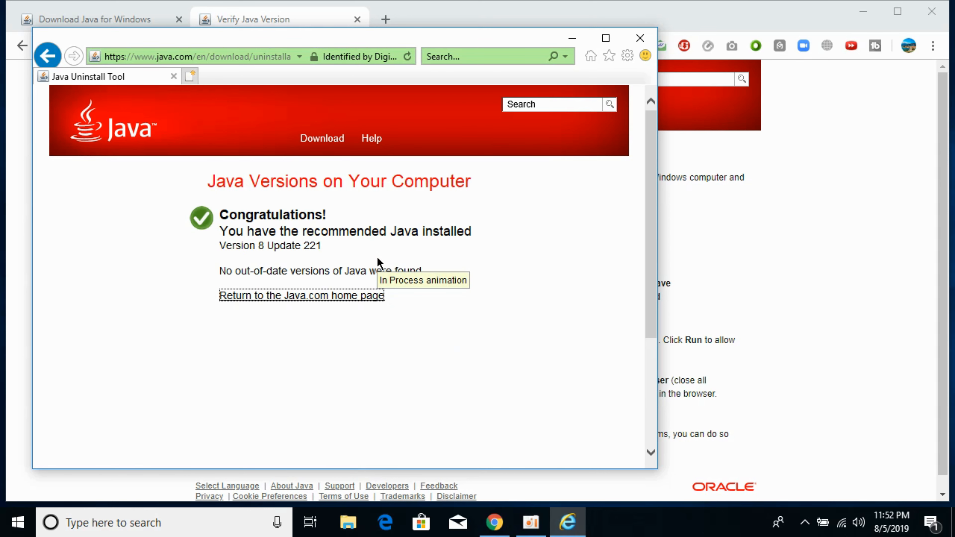
mouse_move(435, 240)
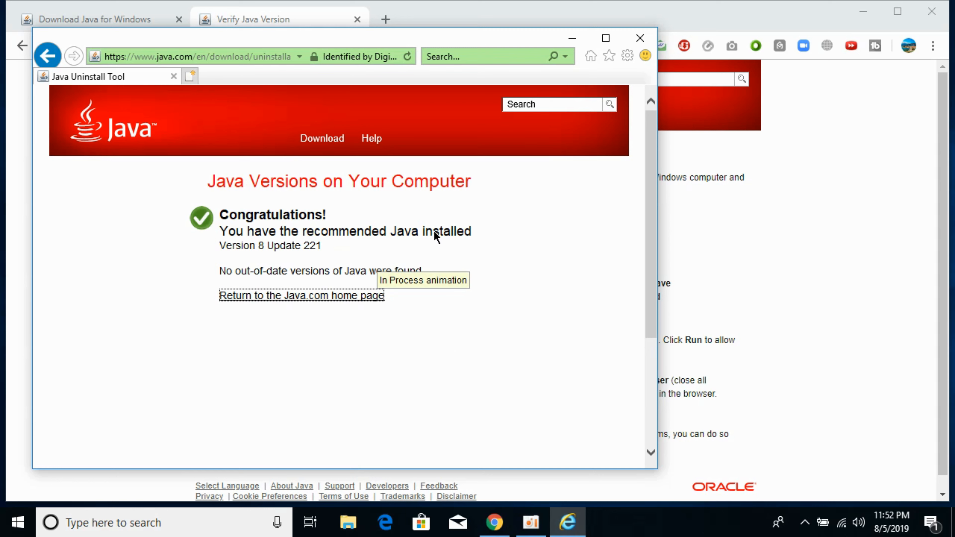